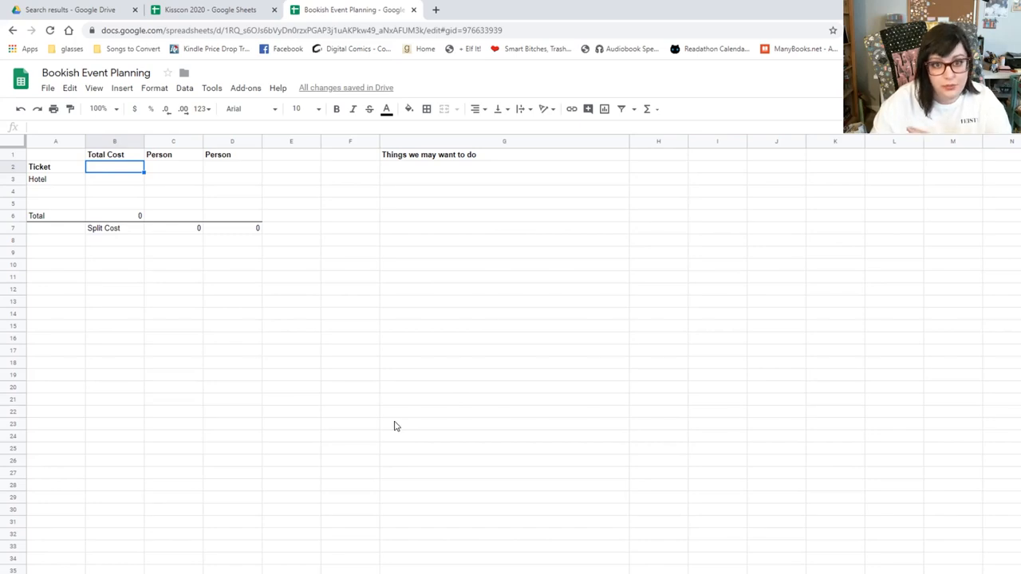
pyautogui.moveTo(191, 178)
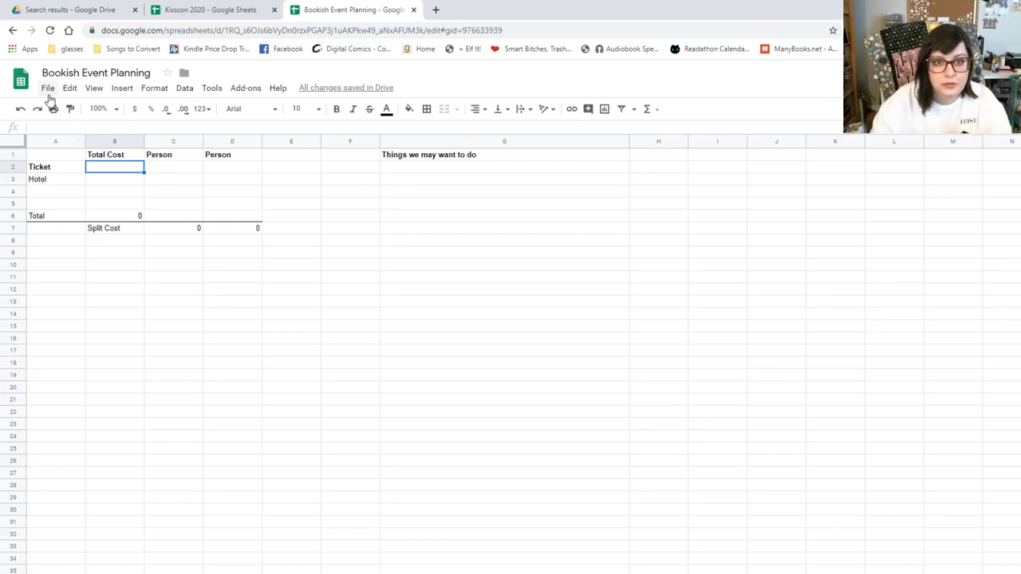
# Show the File menu's Make a copy option for duplicating the cost-split template.
pyautogui.click(48, 88)
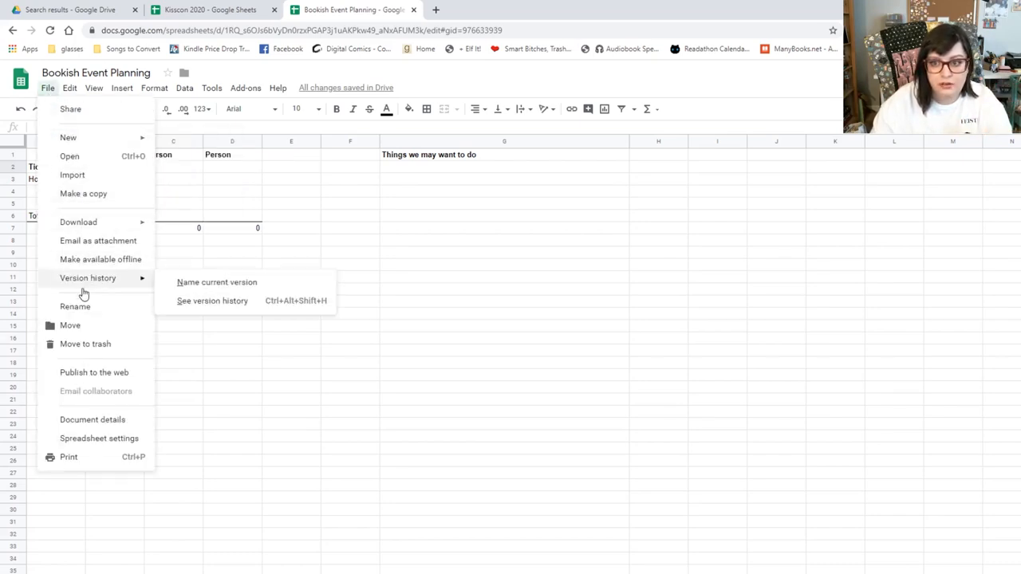
pyautogui.moveTo(118, 198)
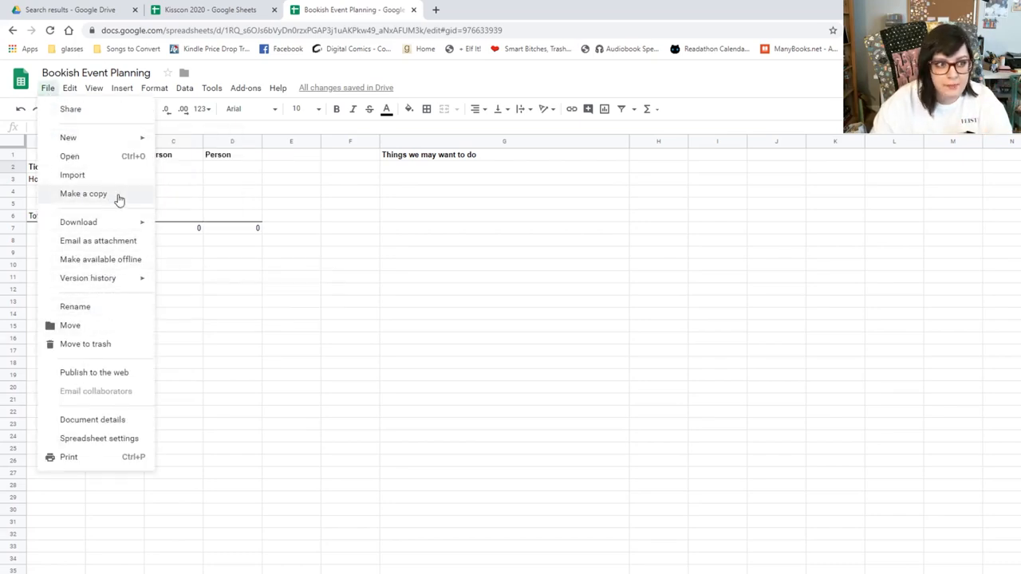
pyautogui.moveTo(121, 200)
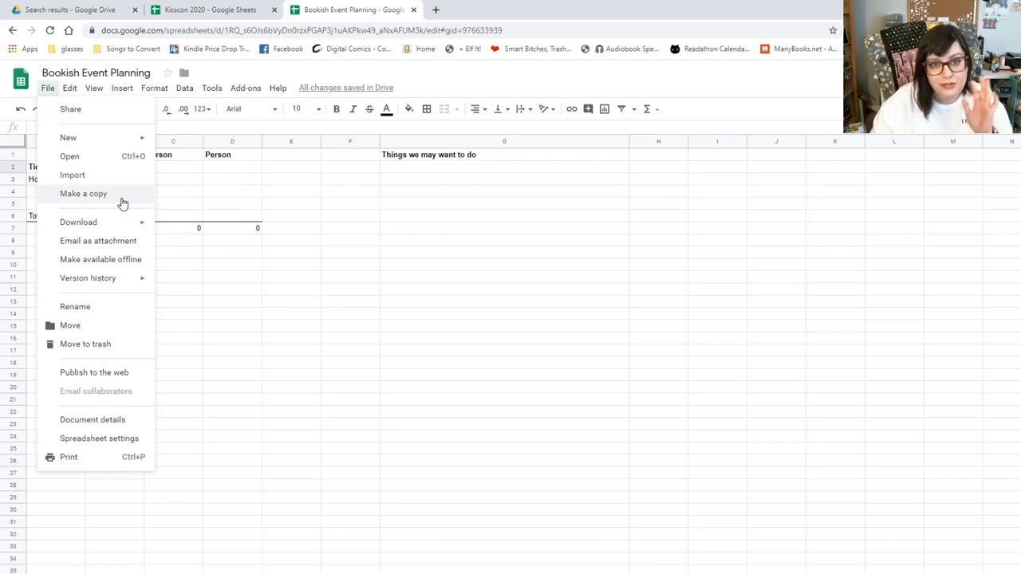
pyautogui.moveTo(130, 204)
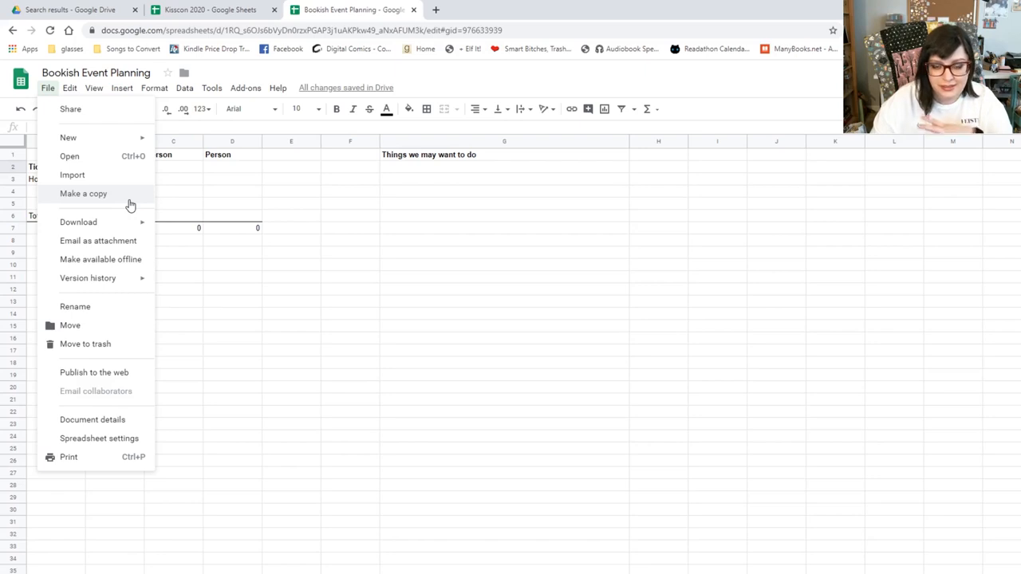
# Enter a 200 ticket cost so each person's split reads 200.
pyautogui.click(350, 289)
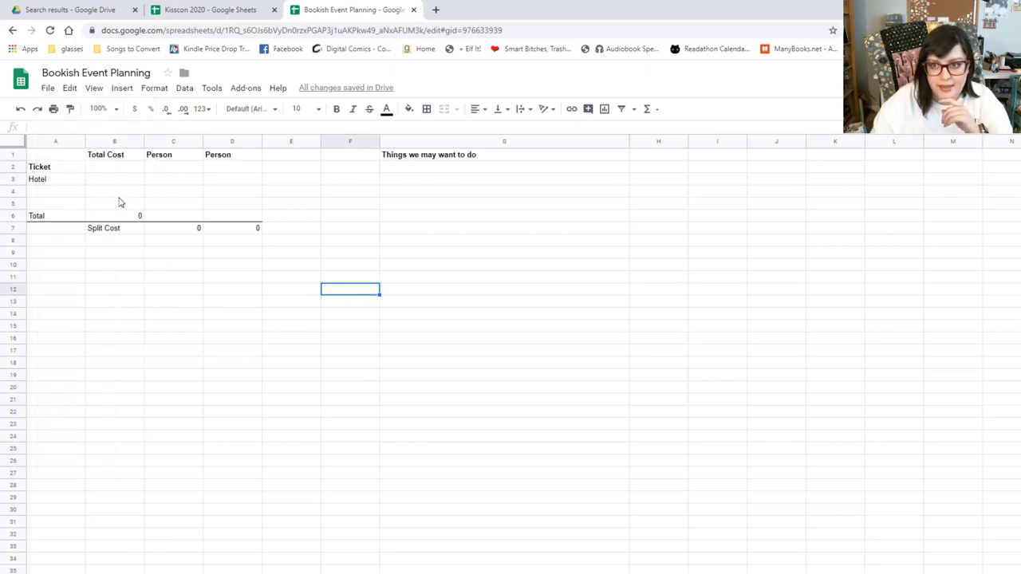
pyautogui.write('2')
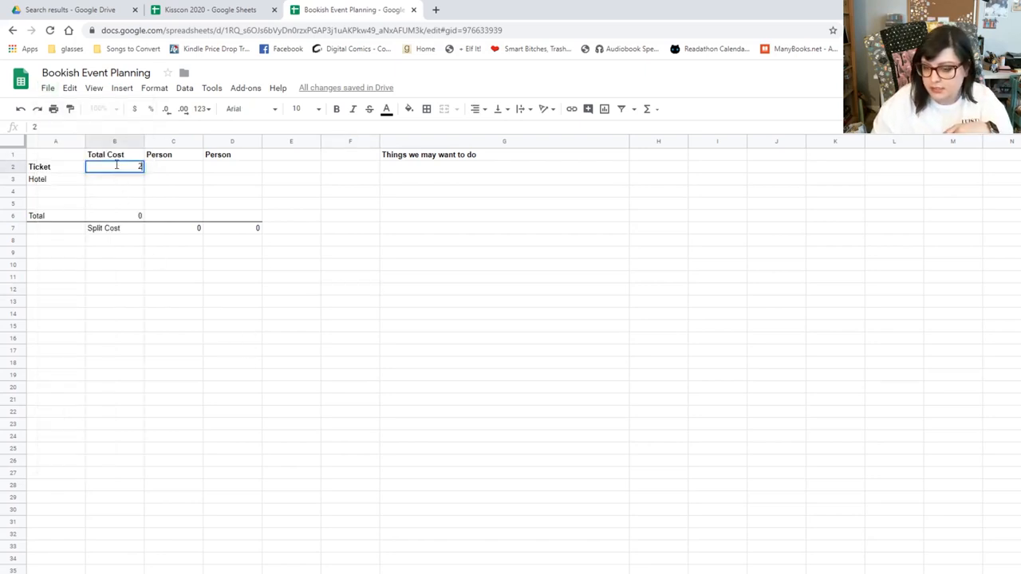
pyautogui.write('200')
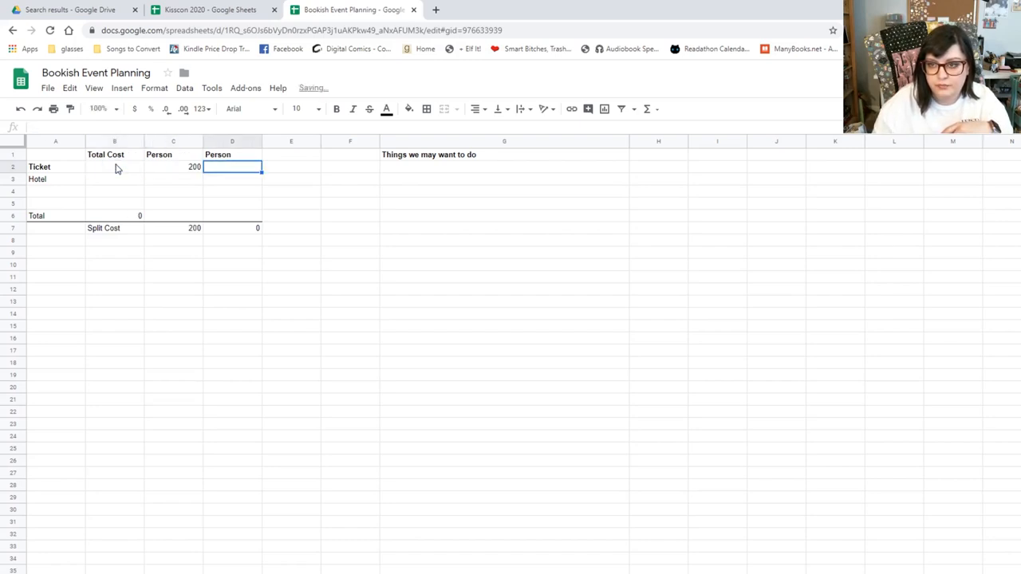
pyautogui.click(172, 167)
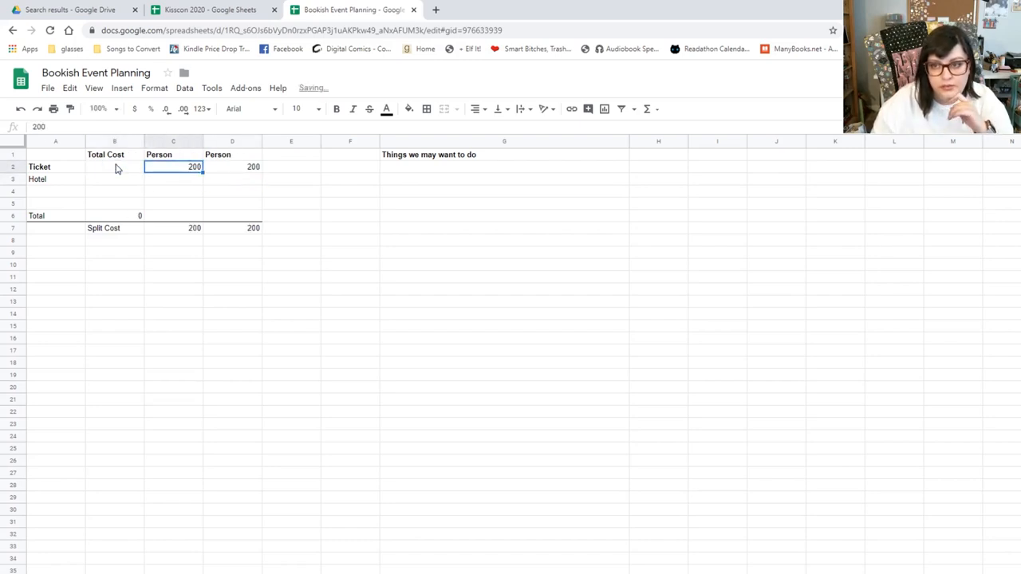
# Try a 400 hotel total and an 'Iz's Card' note in the hotel share, then revert them.
pyautogui.click(173, 178)
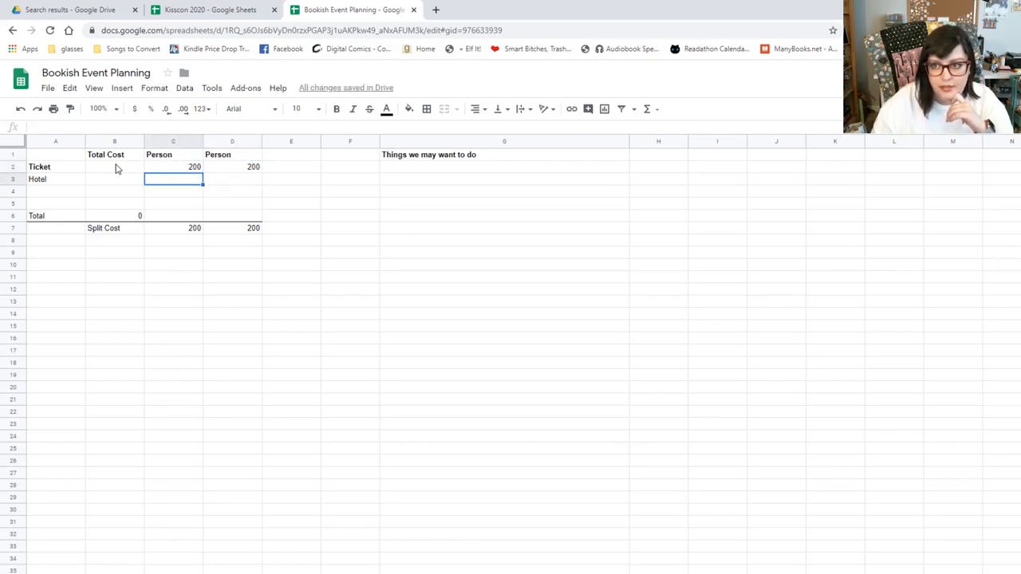
pyautogui.click(115, 178)
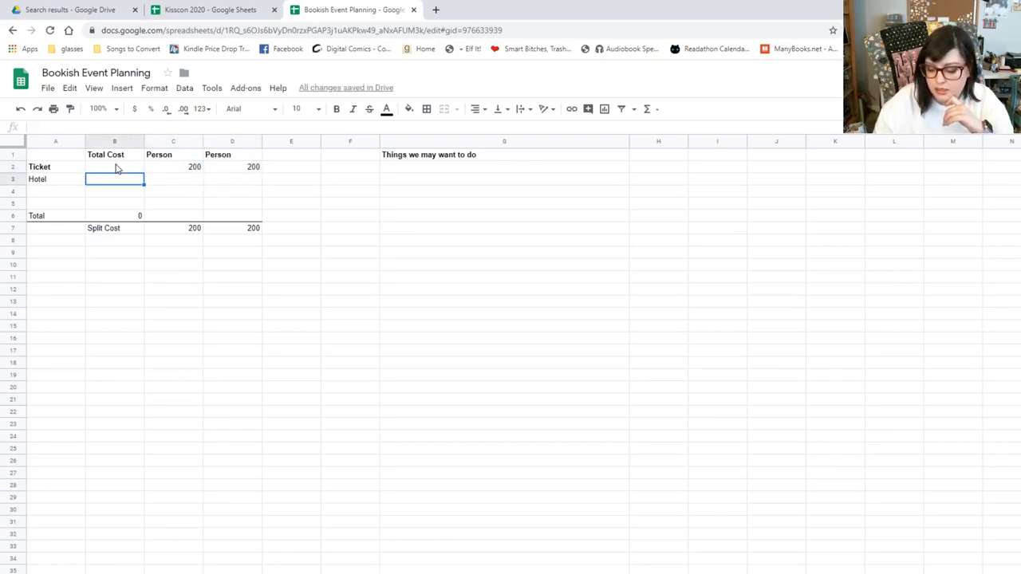
pyautogui.write('400')
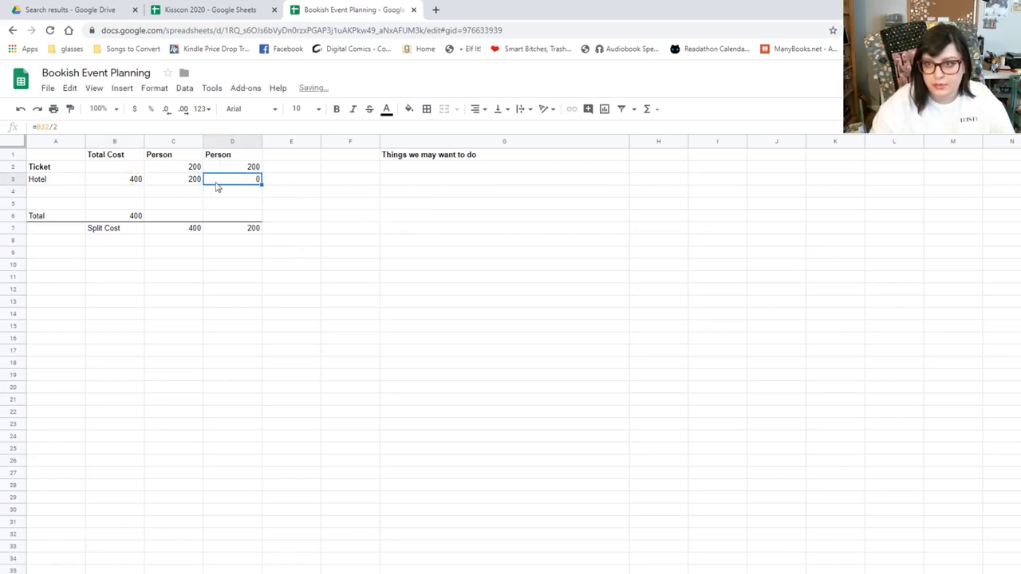
pyautogui.doubleClick(233, 179)
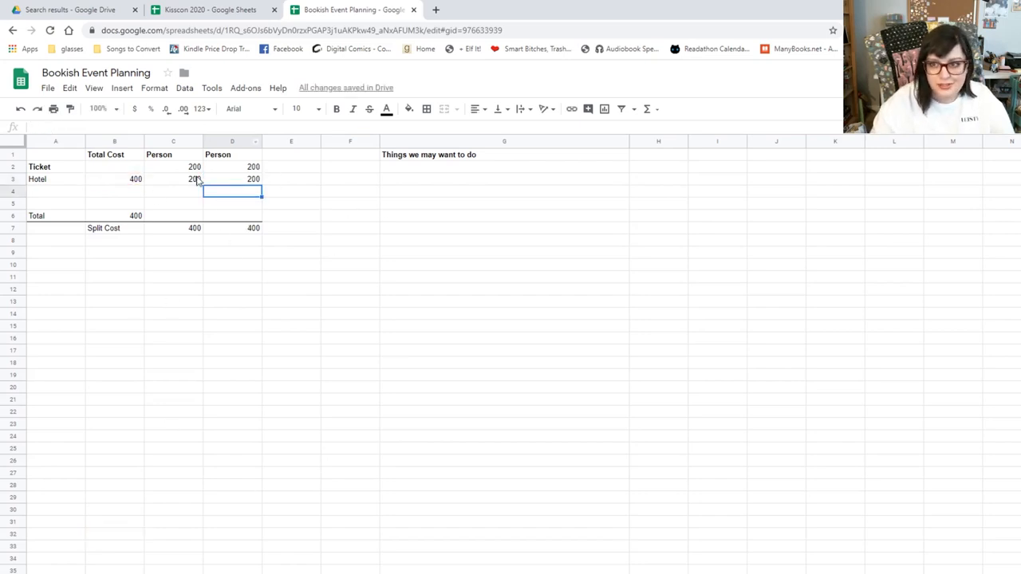
pyautogui.write('My card')
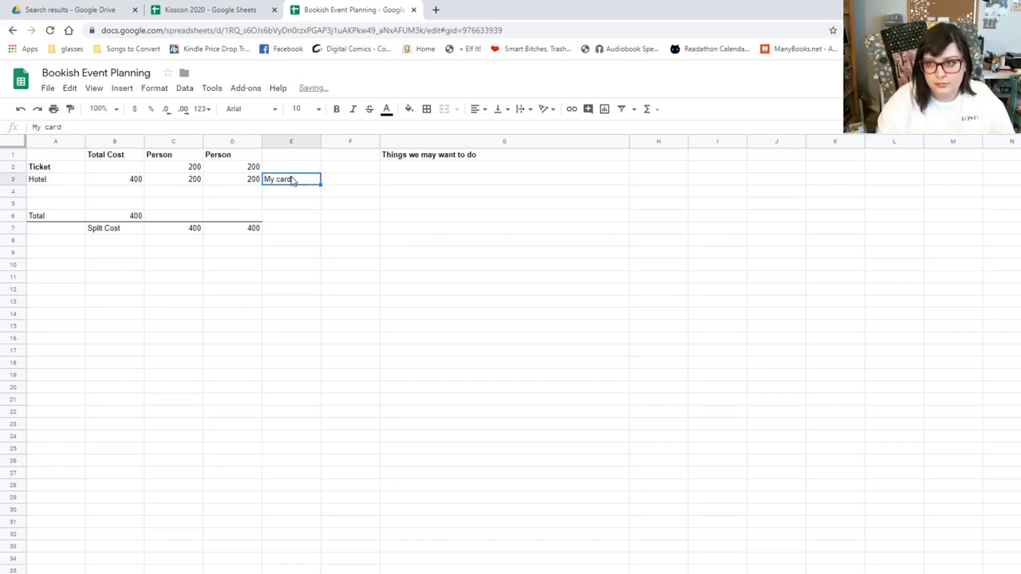
pyautogui.write("Iz's Card")
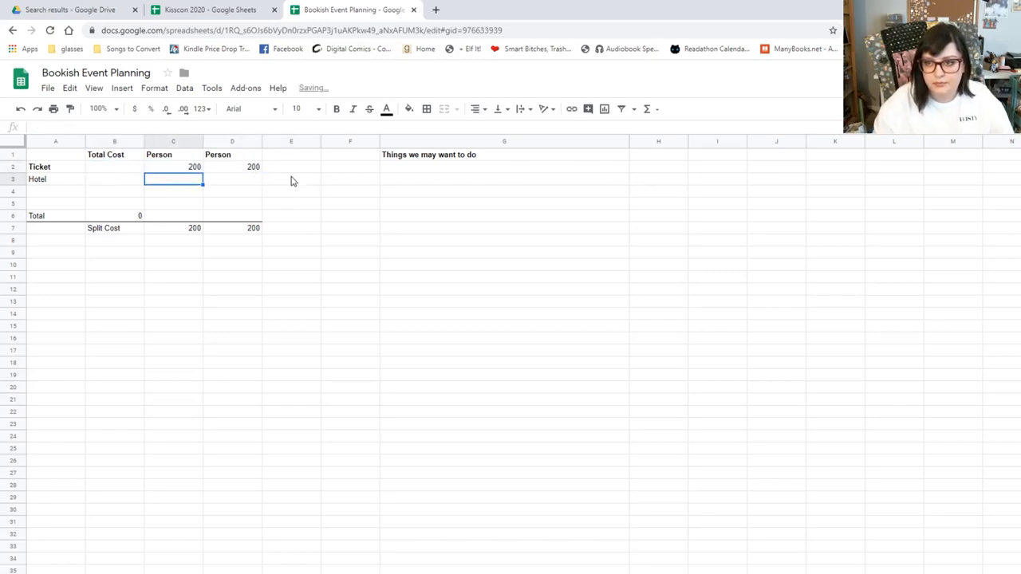
# Clear the ticket amounts back to zero and move to the book-tracking sheet.
pyautogui.click(172, 167)
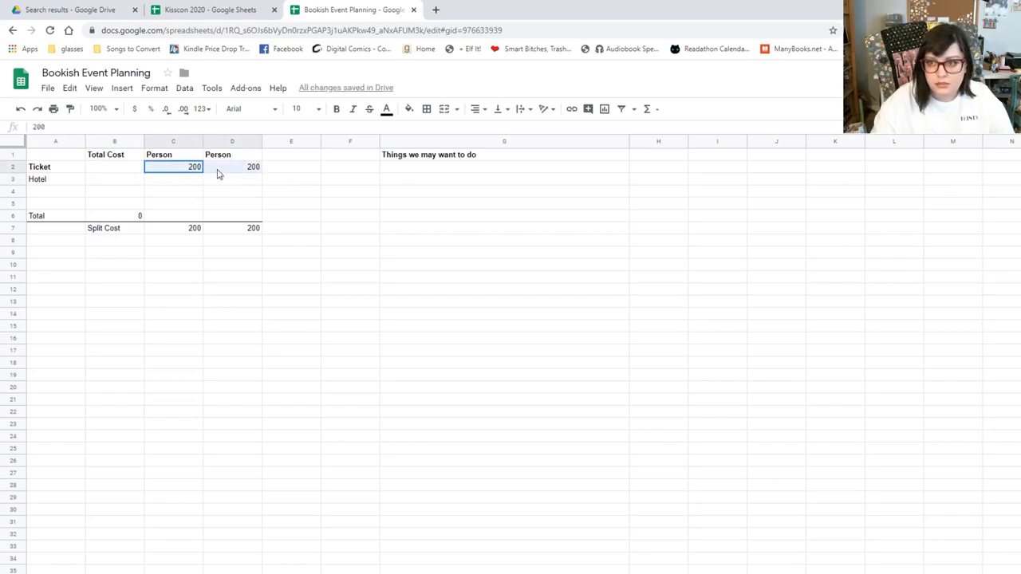
pyautogui.press('Delete')
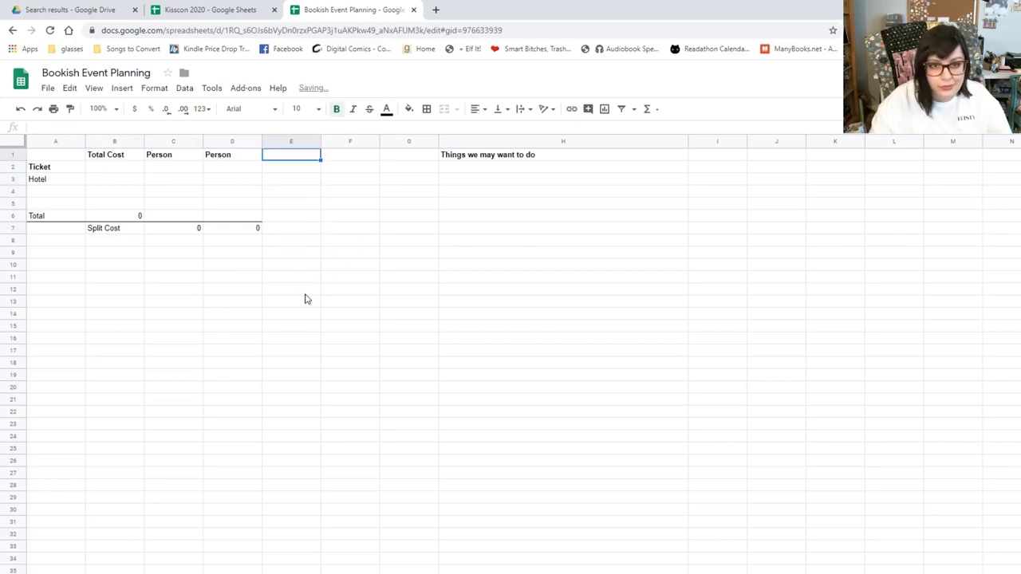
pyautogui.click(233, 228)
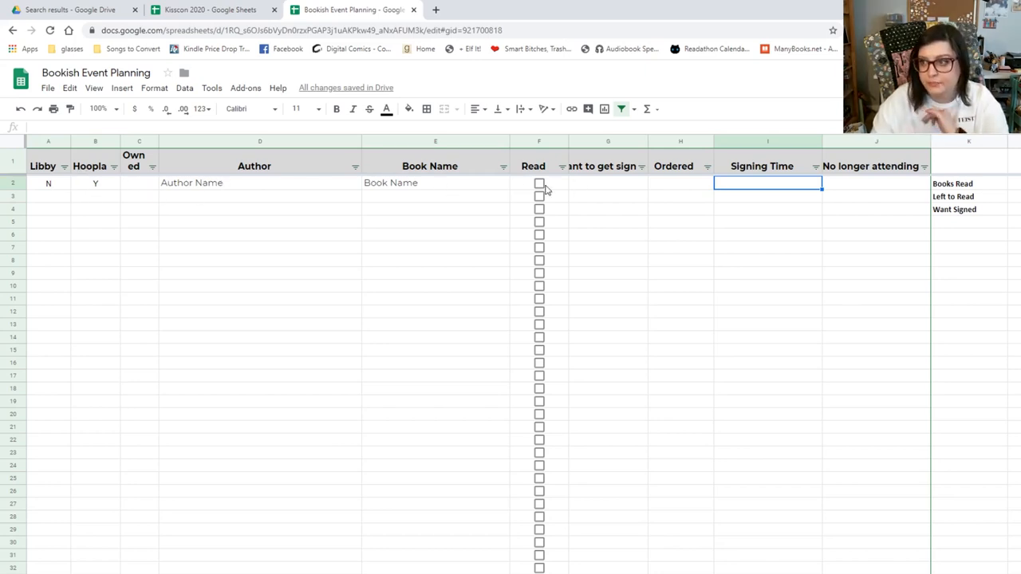
# Mark the sample book as read and wanted signed with Yes.
pyautogui.click(539, 182)
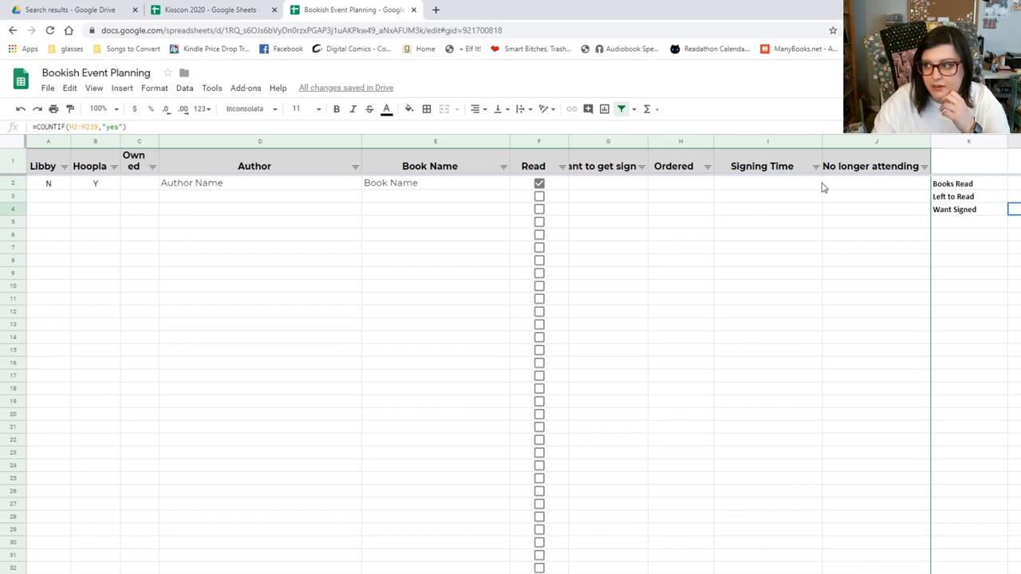
pyautogui.write('Yes')
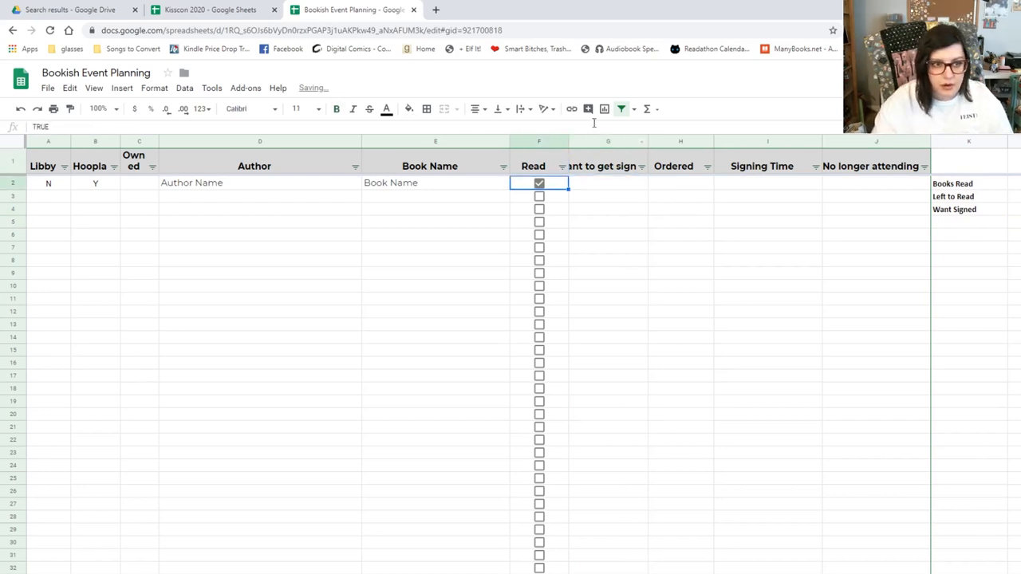
pyautogui.scroll(-3)
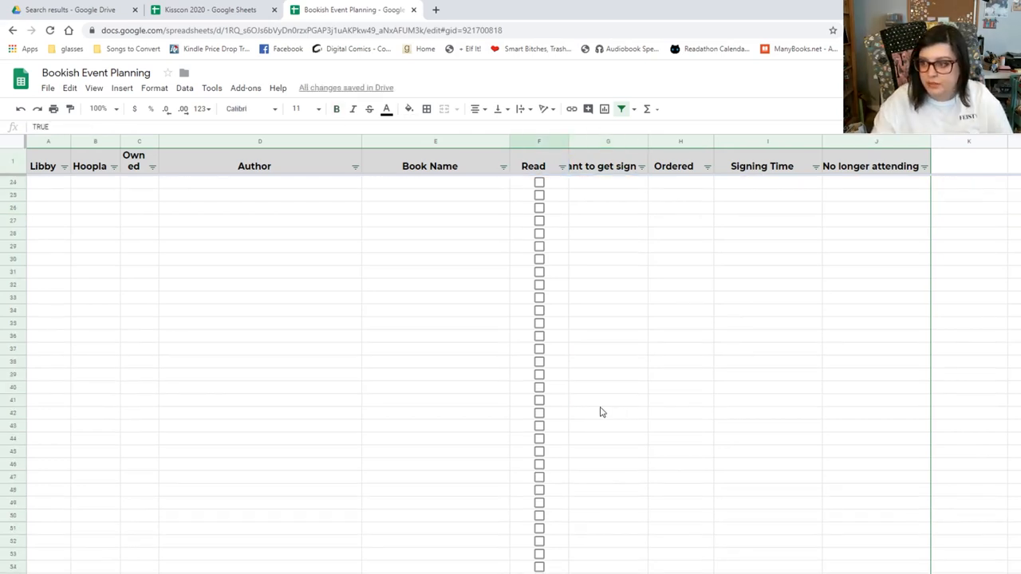
pyautogui.scroll(-3)
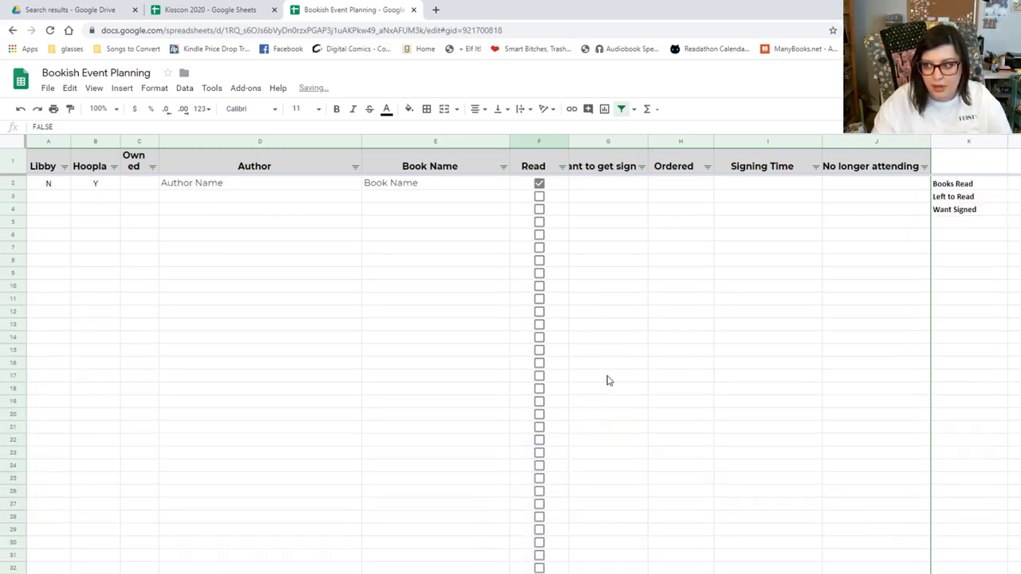
pyautogui.moveTo(600, 197)
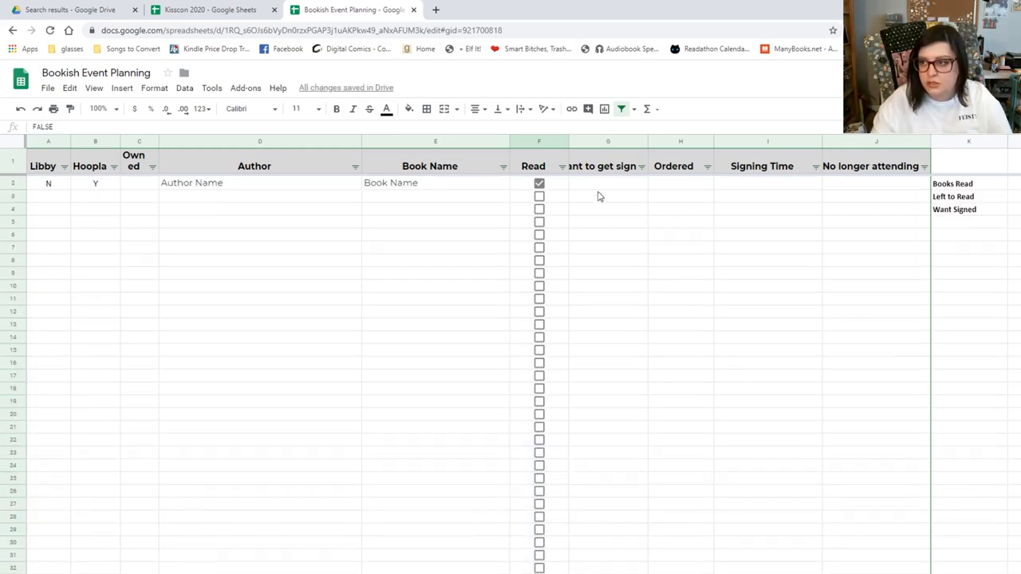
# Mark the sample row as ordered with Yes, leaving tallies at 1 read, 76 left.
pyautogui.write('Yes')
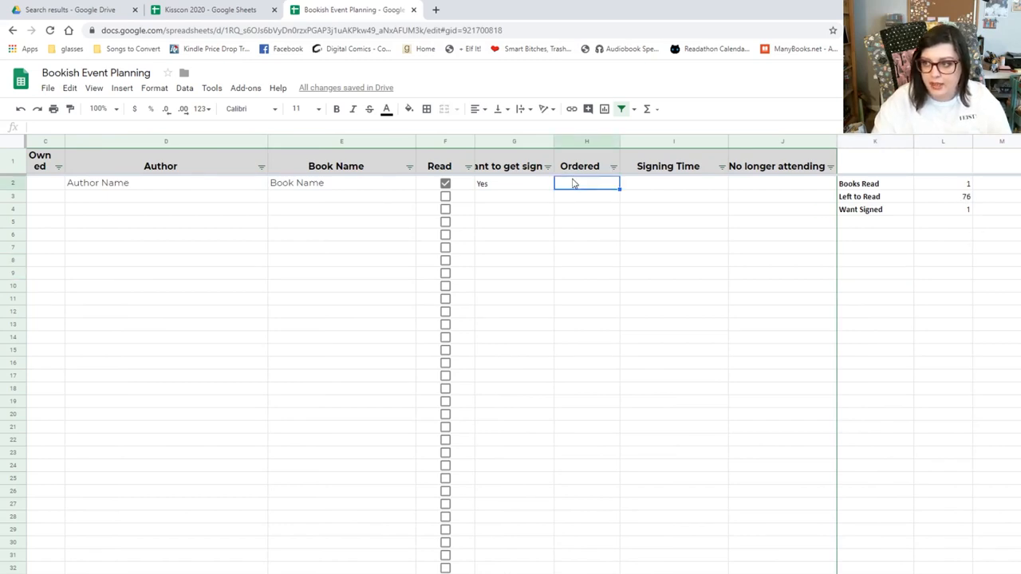
pyautogui.write('Yes')
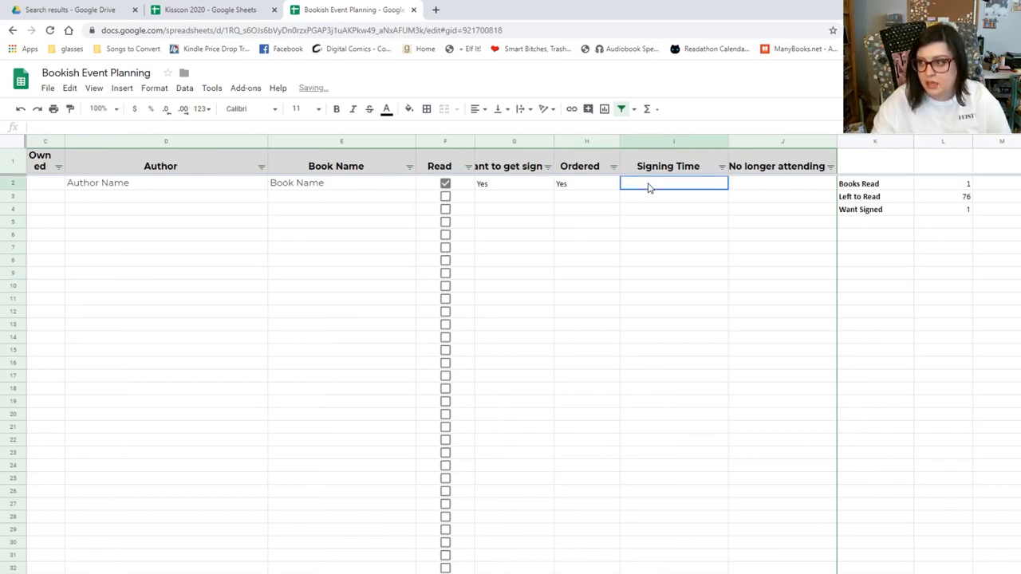
pyautogui.click(548, 166)
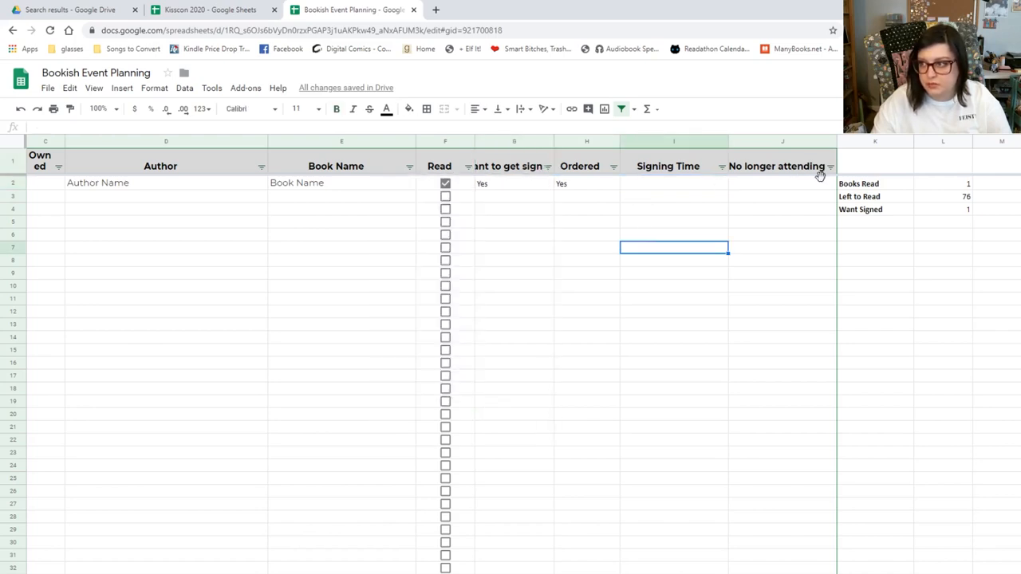
pyautogui.click(781, 184)
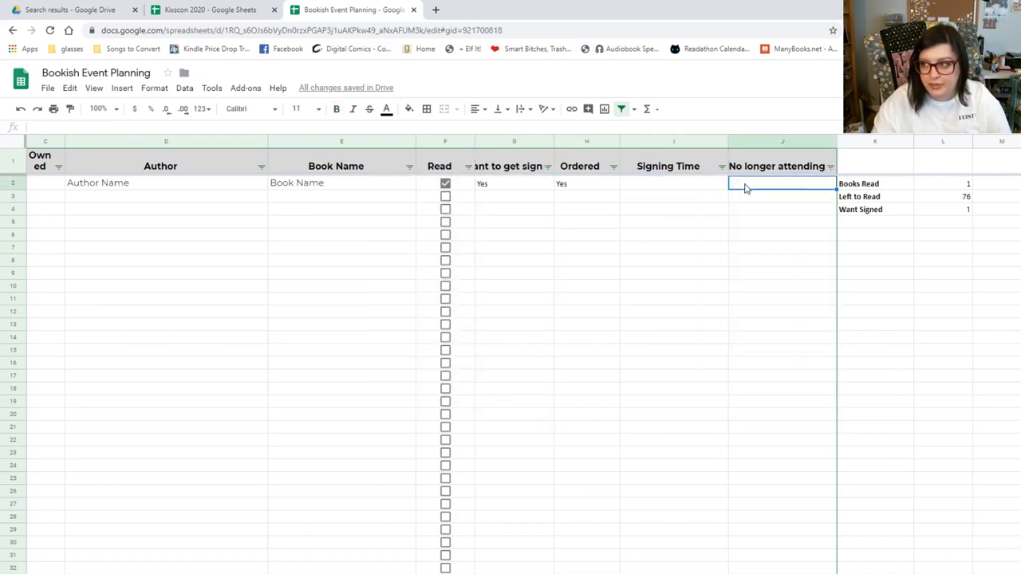
# Check the No longer attending filter, then move to the Kisscon 2020 tracker's first author.
pyautogui.click(829, 166)
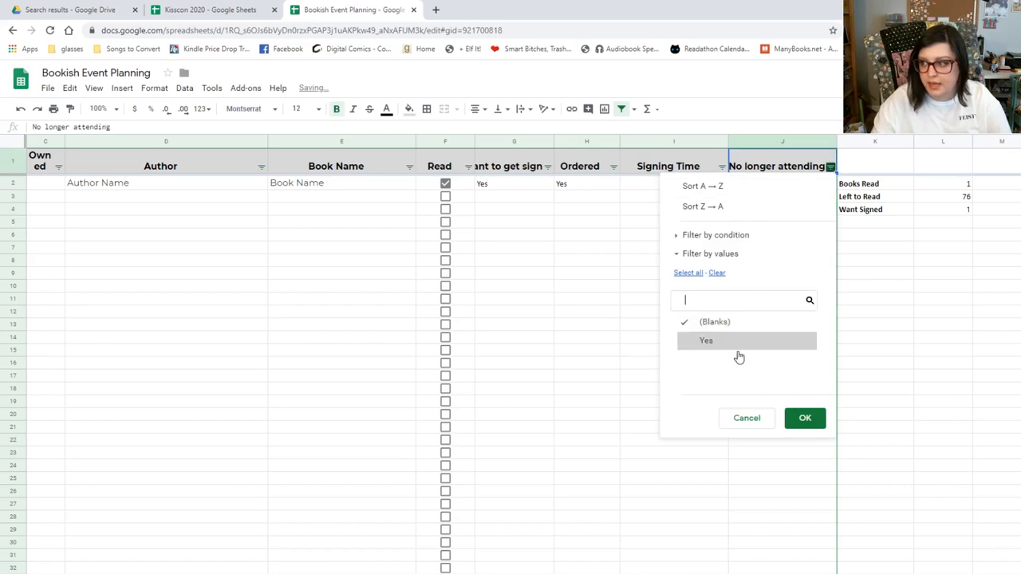
pyautogui.click(804, 418)
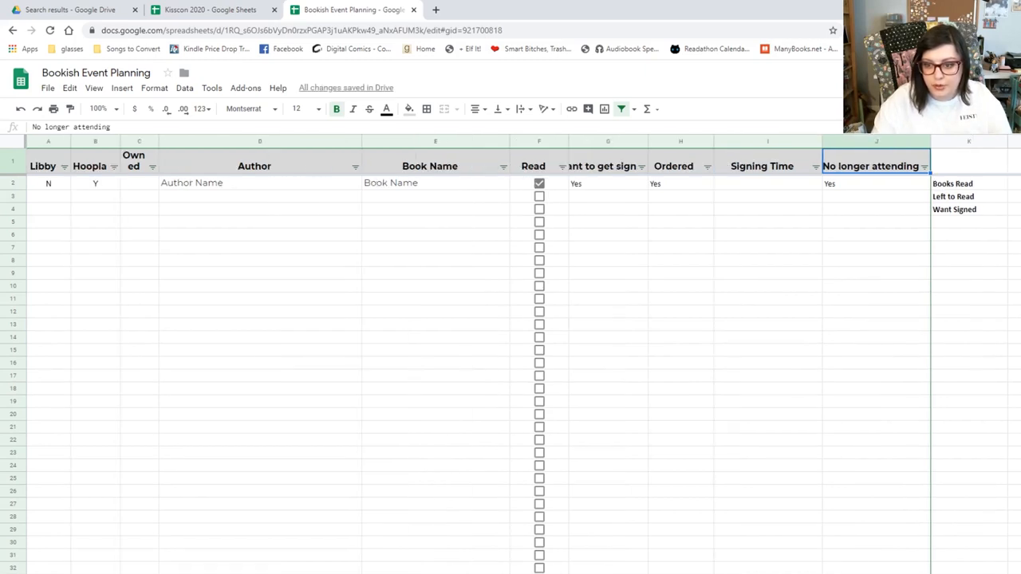
pyautogui.click(211, 10)
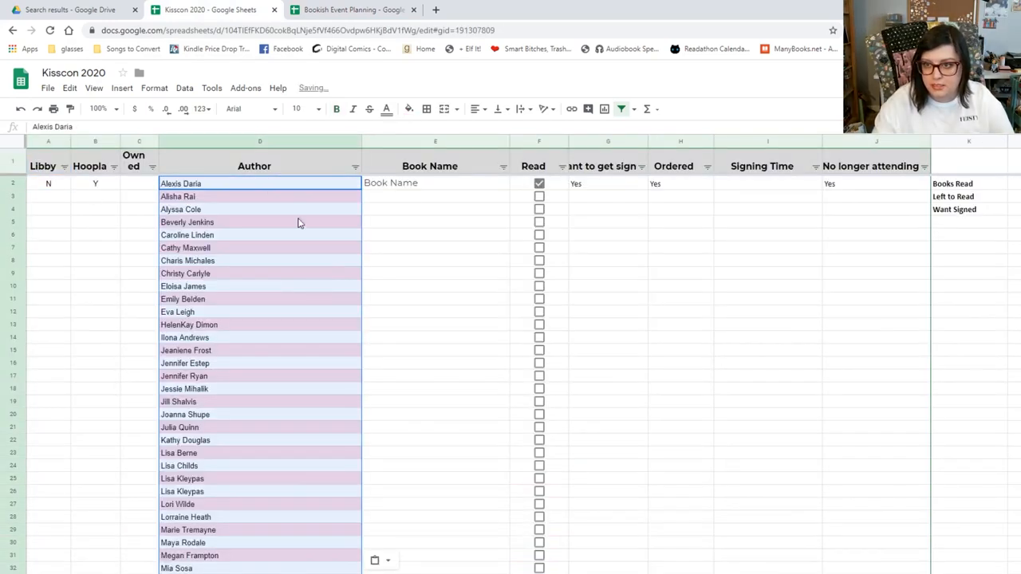
# Enter Take The Lead and Hate to Want You as titles beside their authors.
pyautogui.scroll(-3)
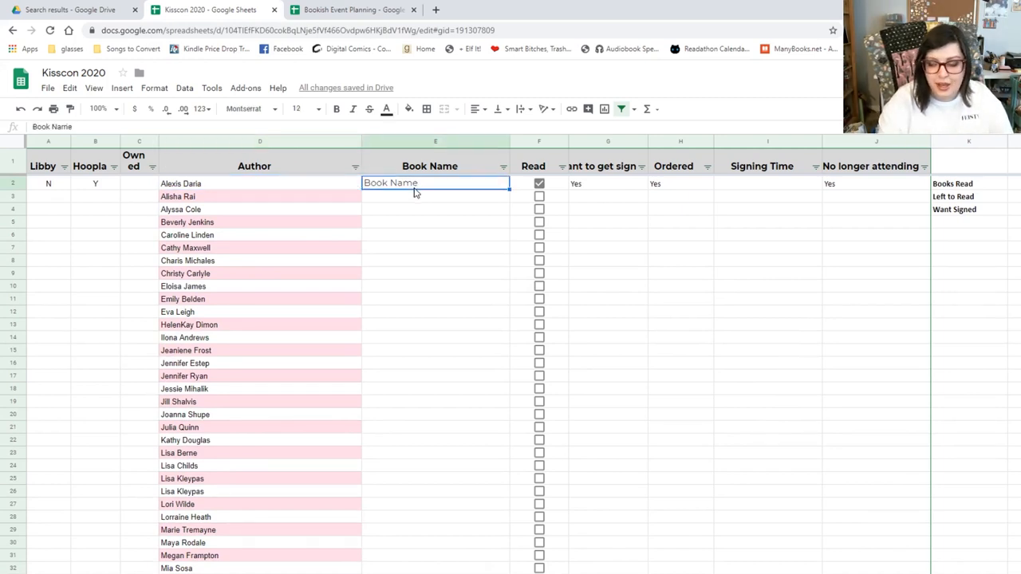
pyautogui.write('Take The lead')
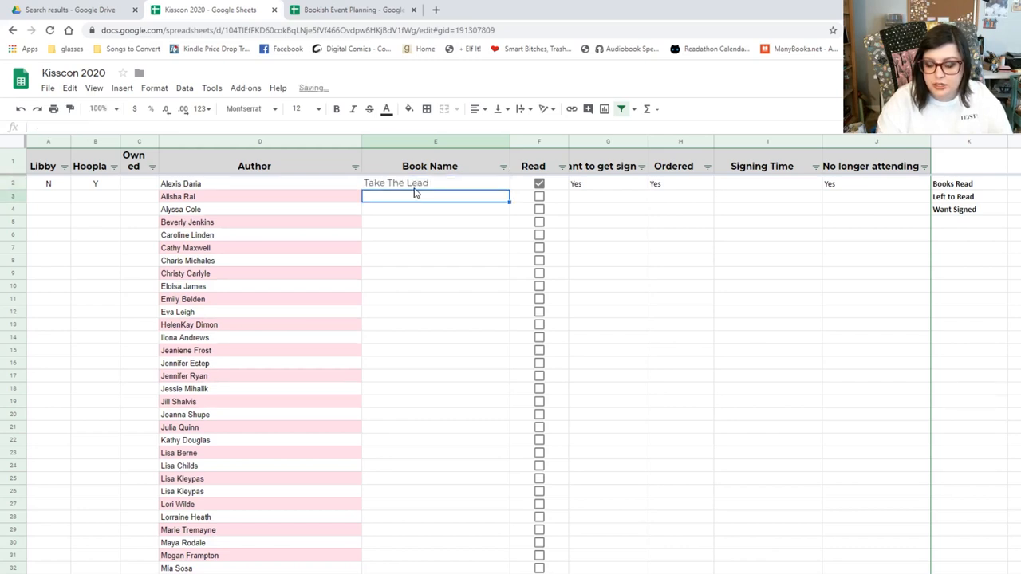
pyautogui.write('Hate t')
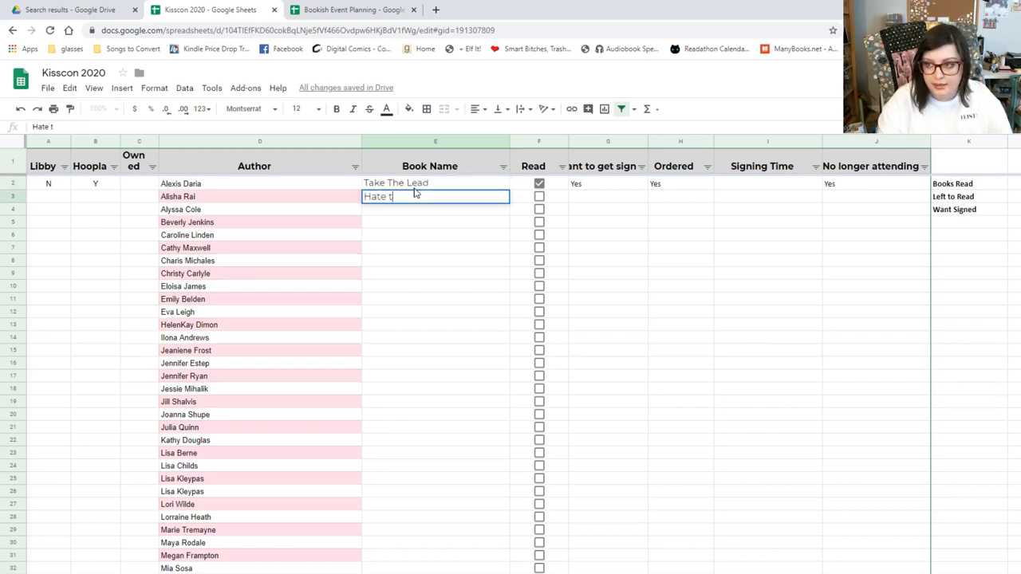
pyautogui.press('enter')
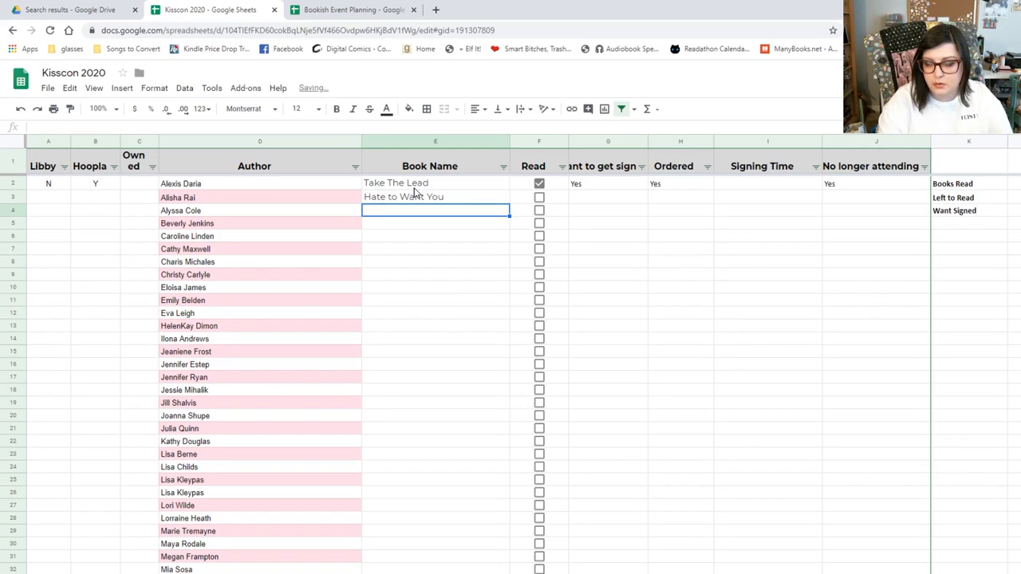
# Enter Prince on Paper and add a row for another Alyssa Cole book.
pyautogui.write('Prince on Paper')
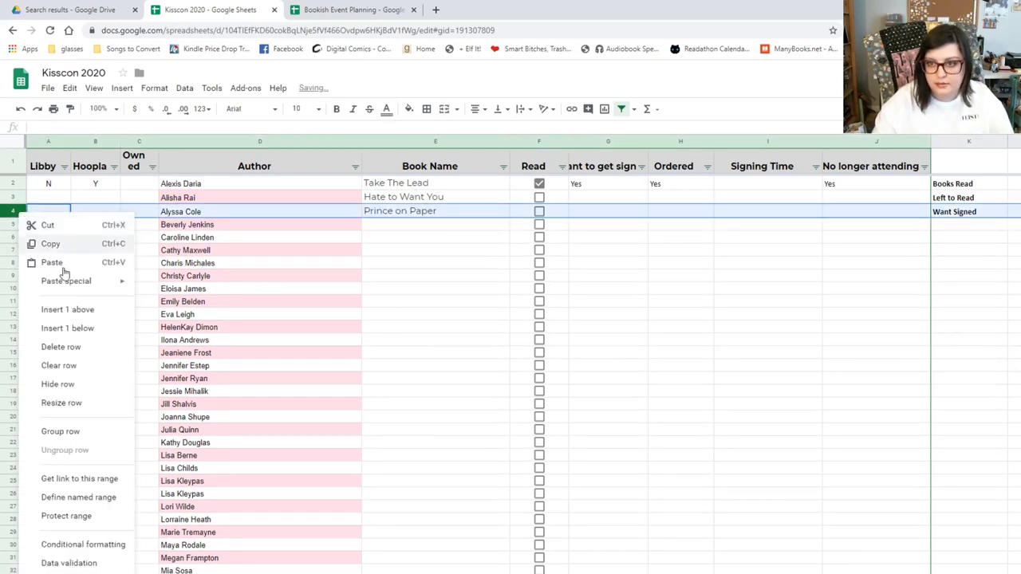
pyautogui.click(186, 224)
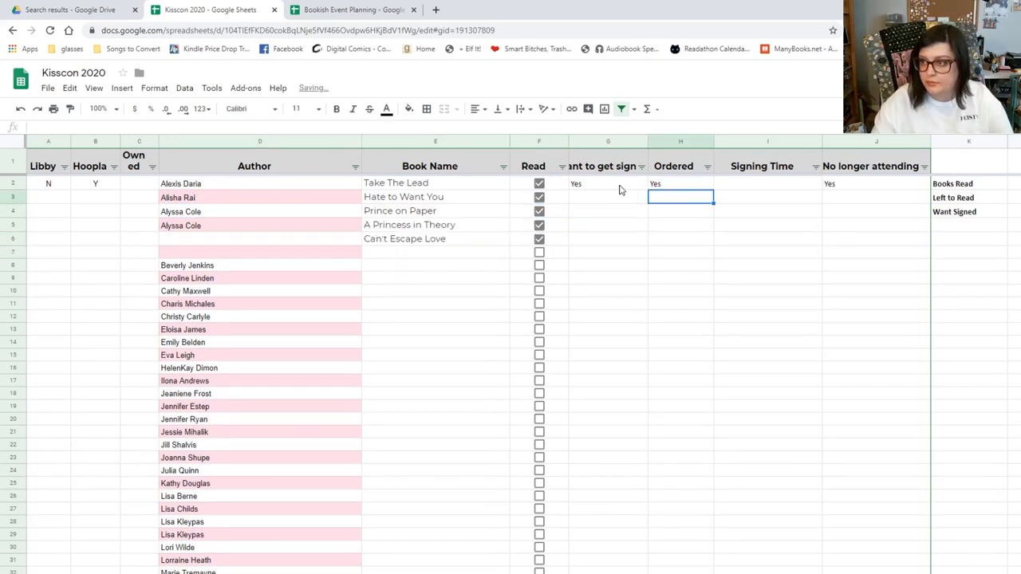
# Mark Can't Escape Love wanted signed and ordered with Yes, and start another Alyssa Cole row.
pyautogui.click(608, 183)
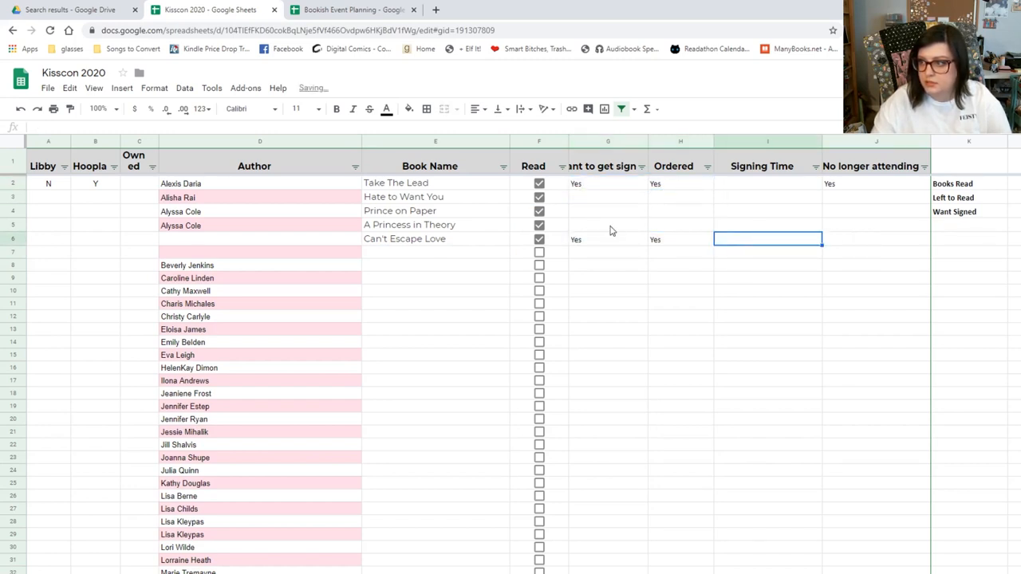
pyautogui.click(679, 184)
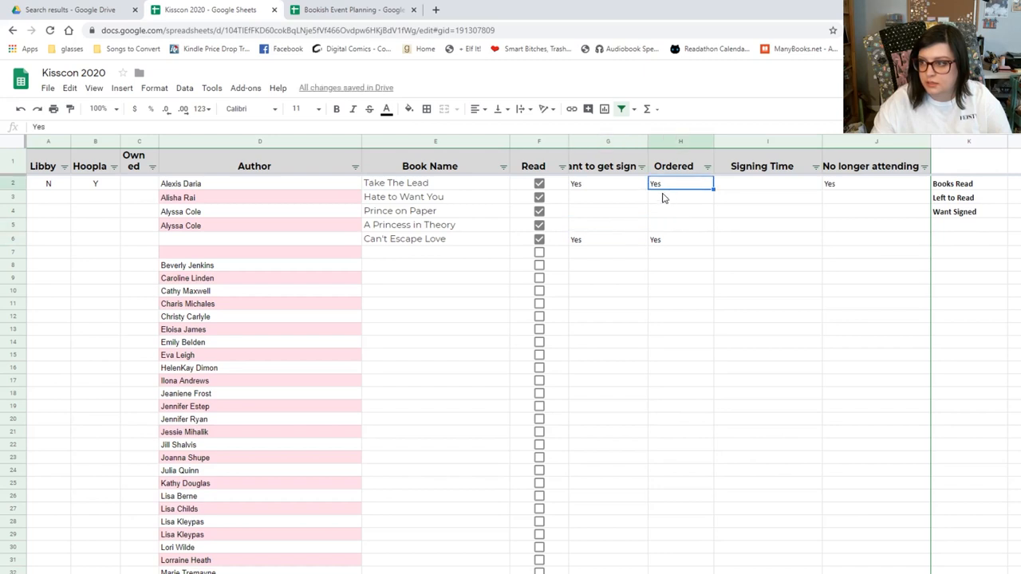
pyautogui.click(258, 225)
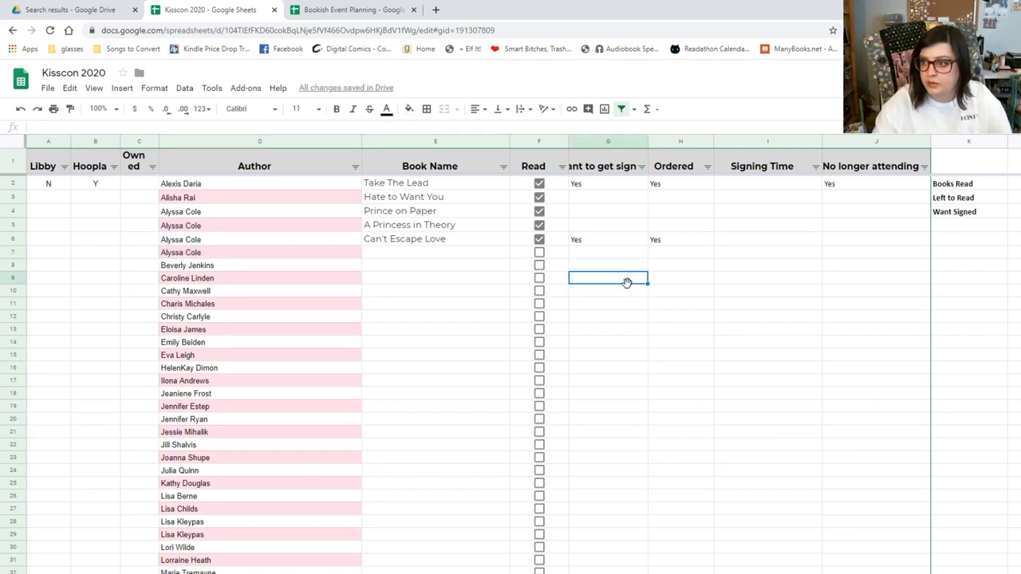
pyautogui.write('Te')
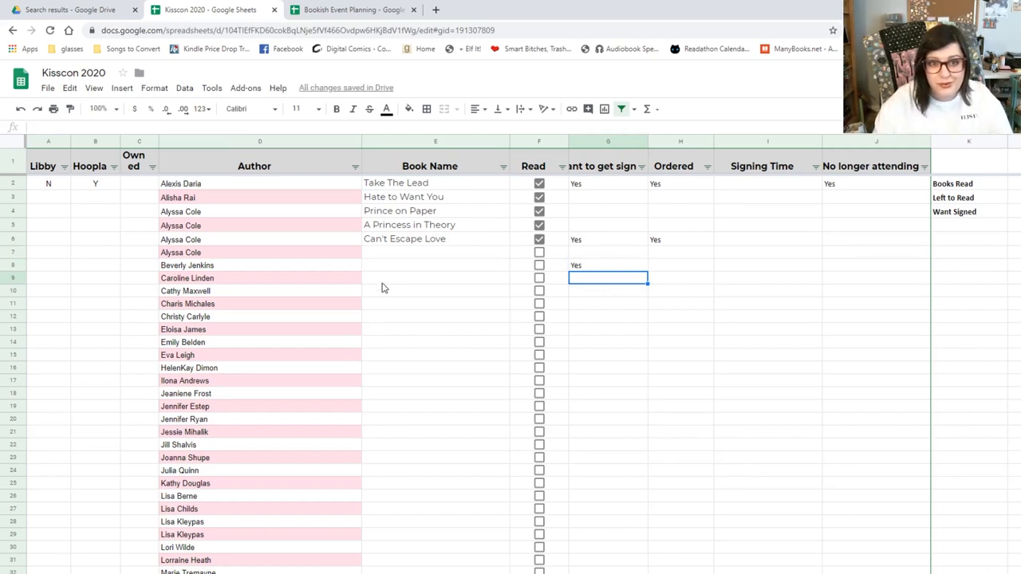
pyautogui.moveTo(422, 278)
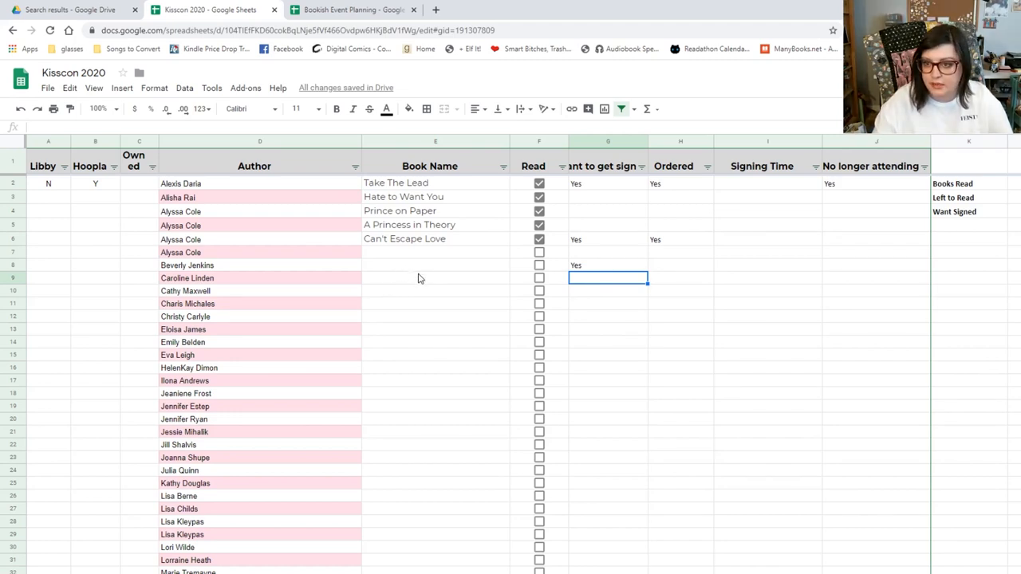
pyautogui.scroll(-3)
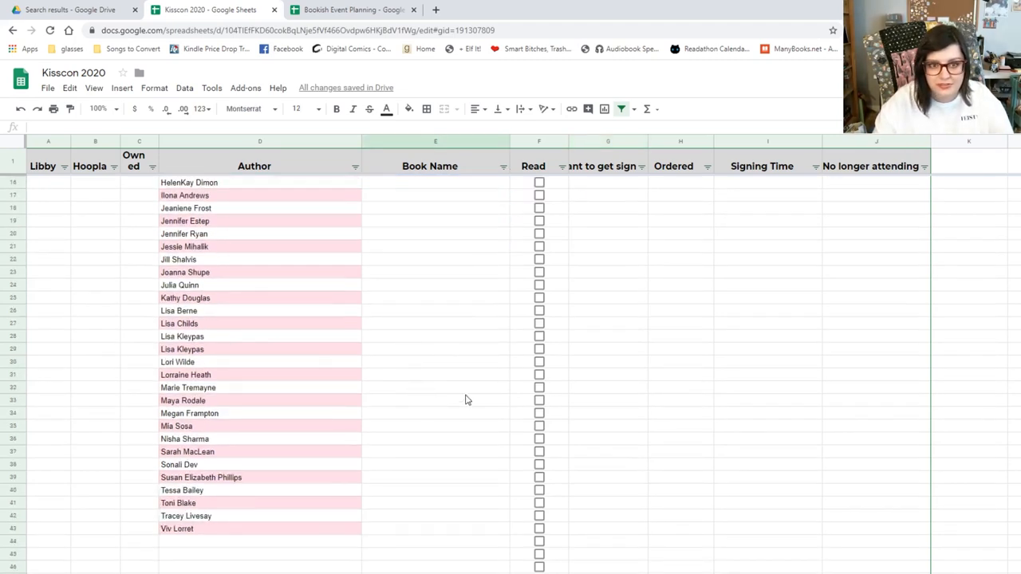
pyautogui.click(540, 465)
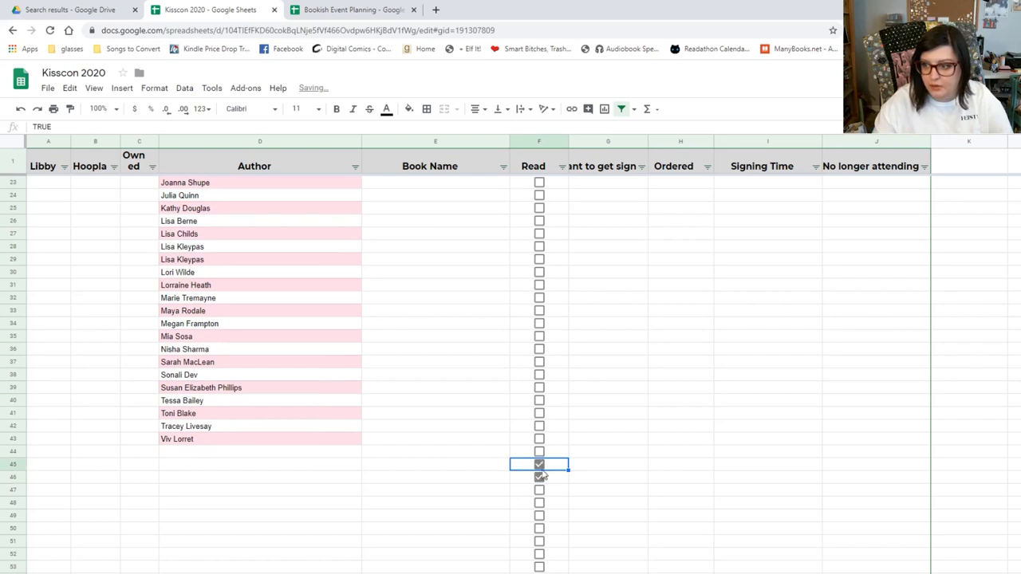
pyautogui.click(539, 465)
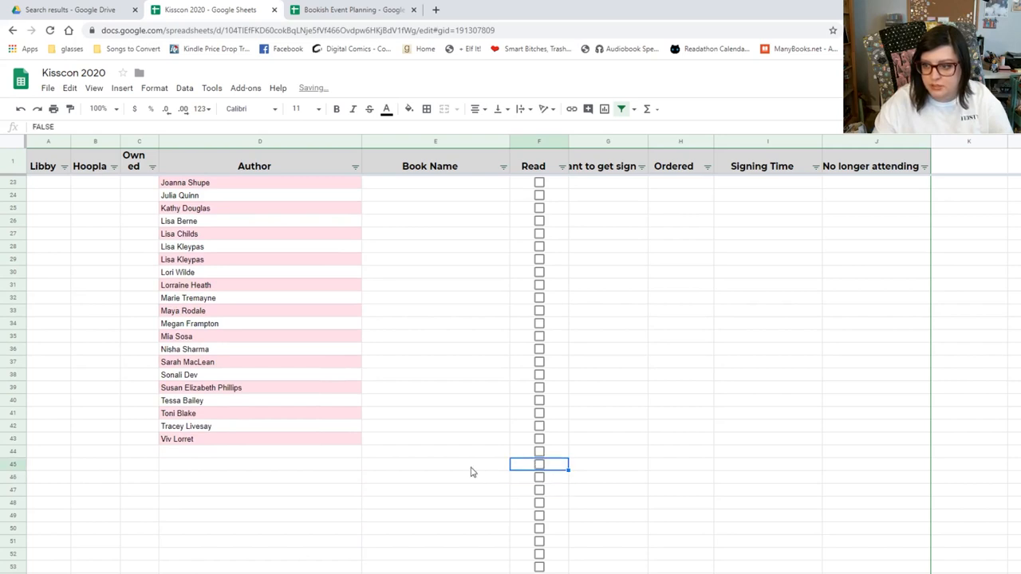
pyautogui.scroll(-3)
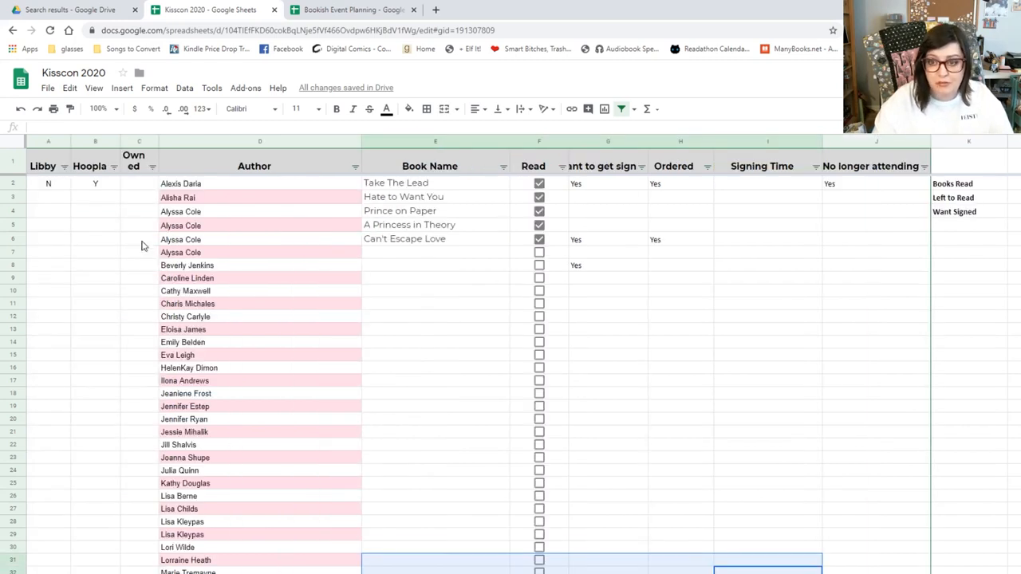
pyautogui.moveTo(118, 201)
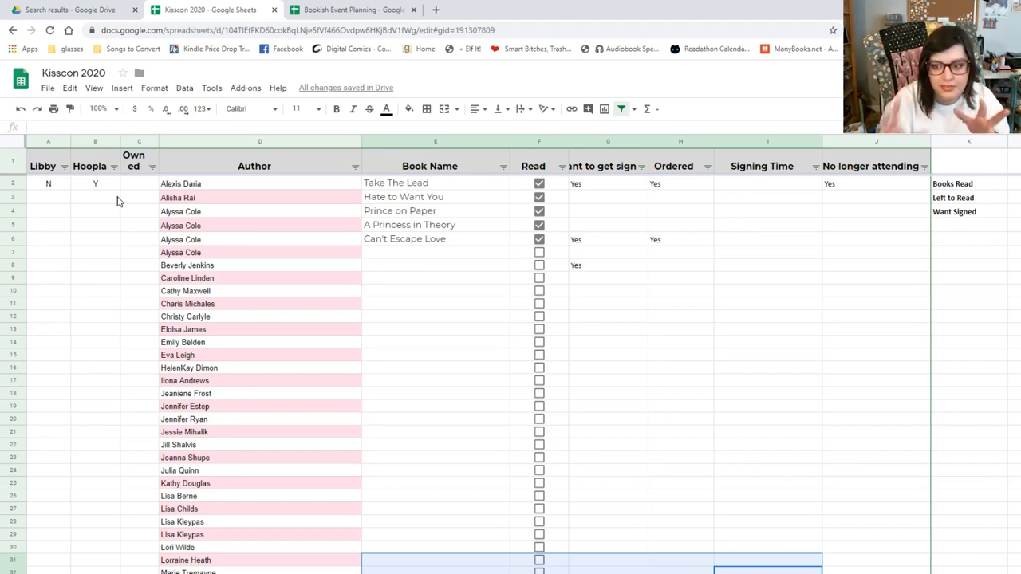
pyautogui.click(433, 534)
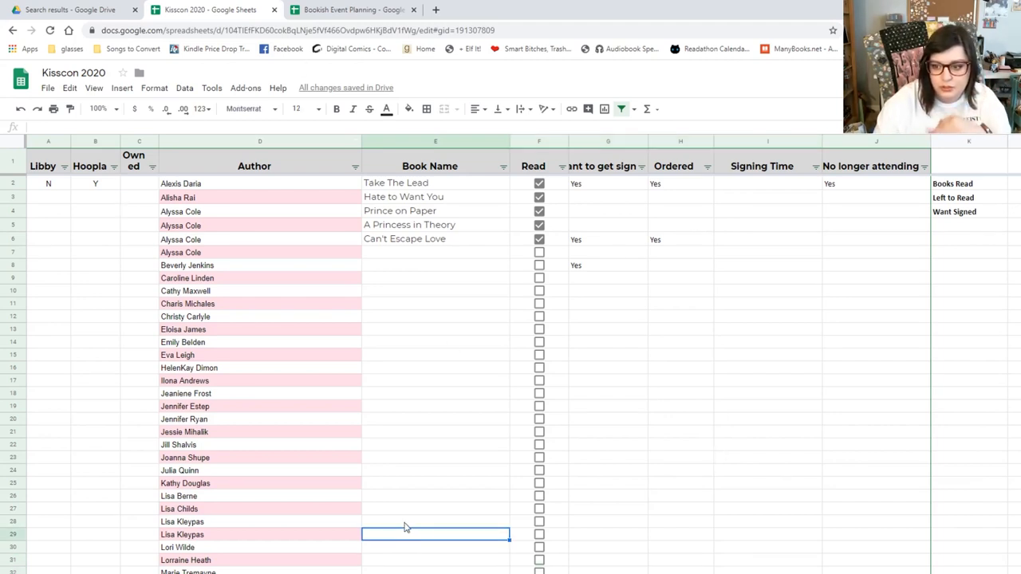